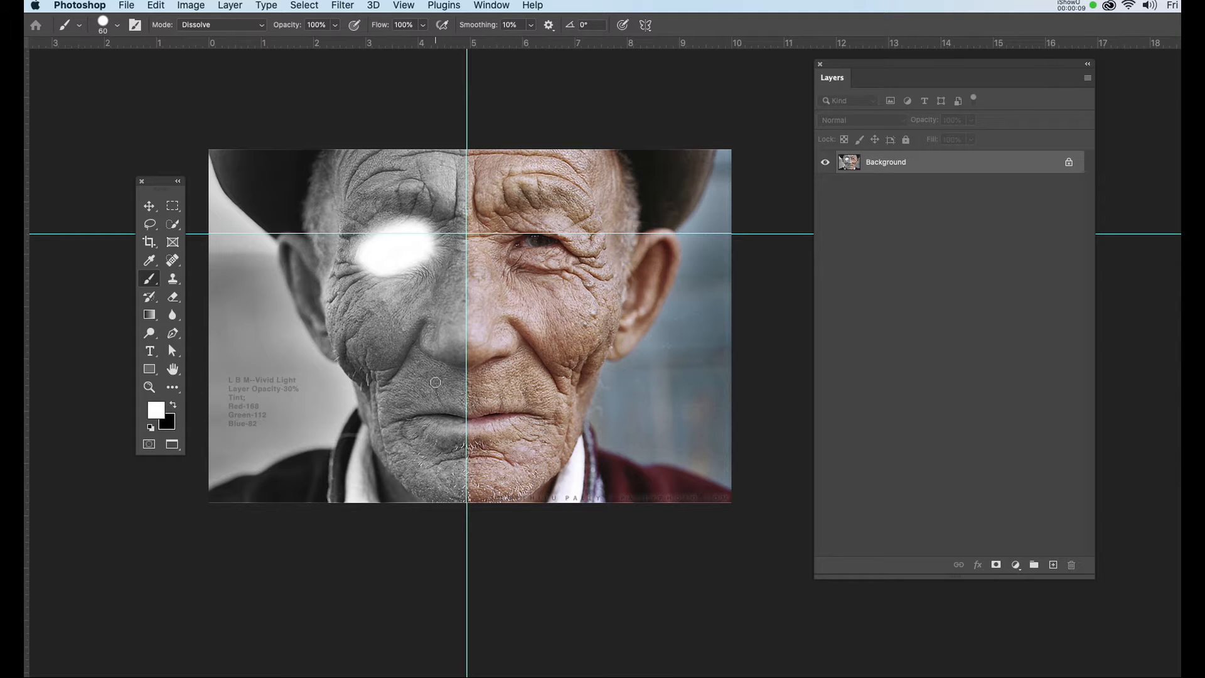
# Auto-select the old man with Select Subject and enter the mask overlay for refinement
pyautogui.click(172, 223)
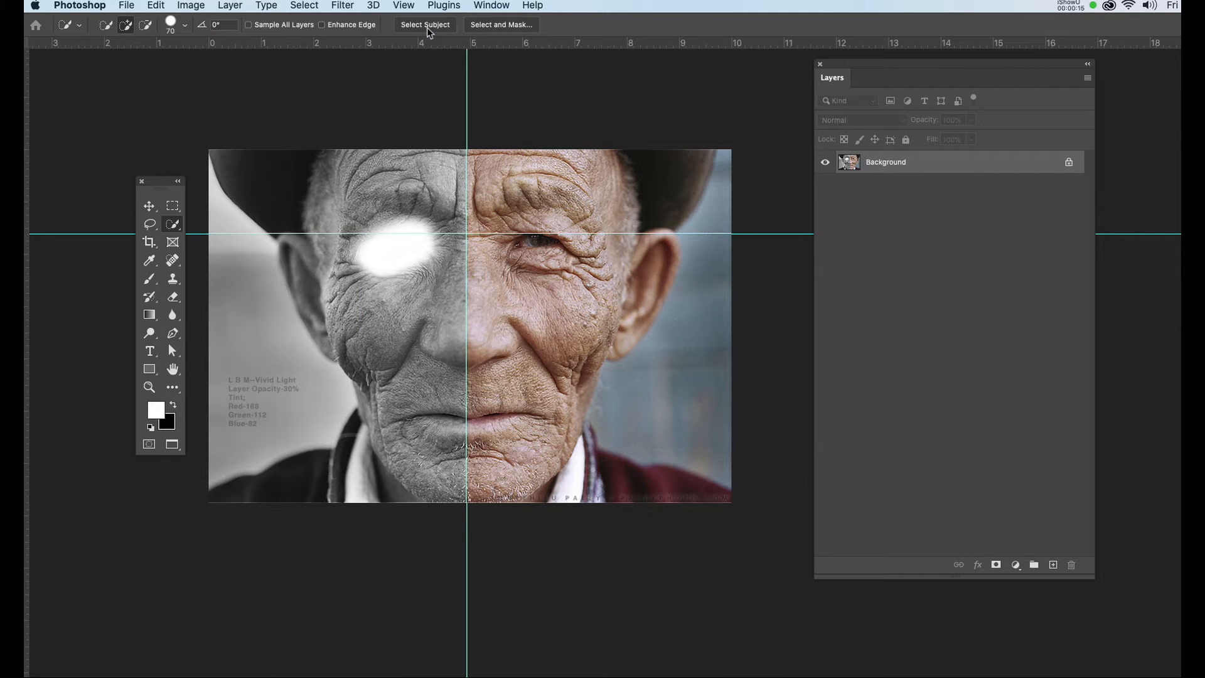
pyautogui.moveTo(424, 25)
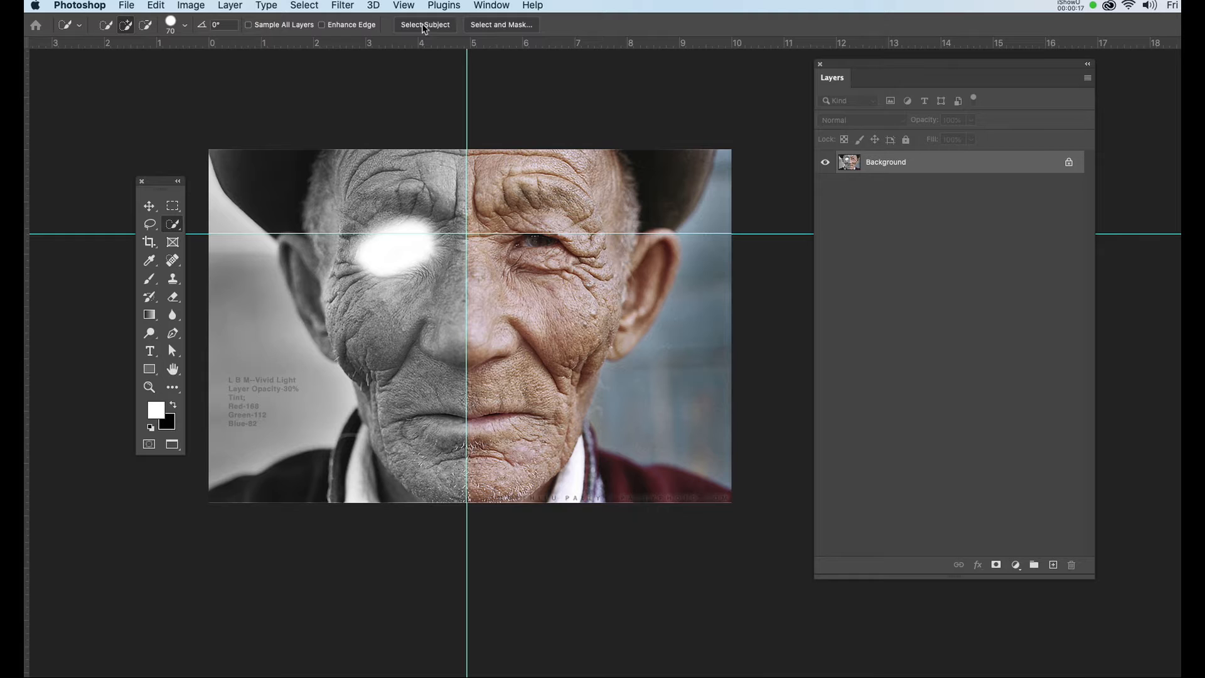
pyautogui.moveTo(425, 25)
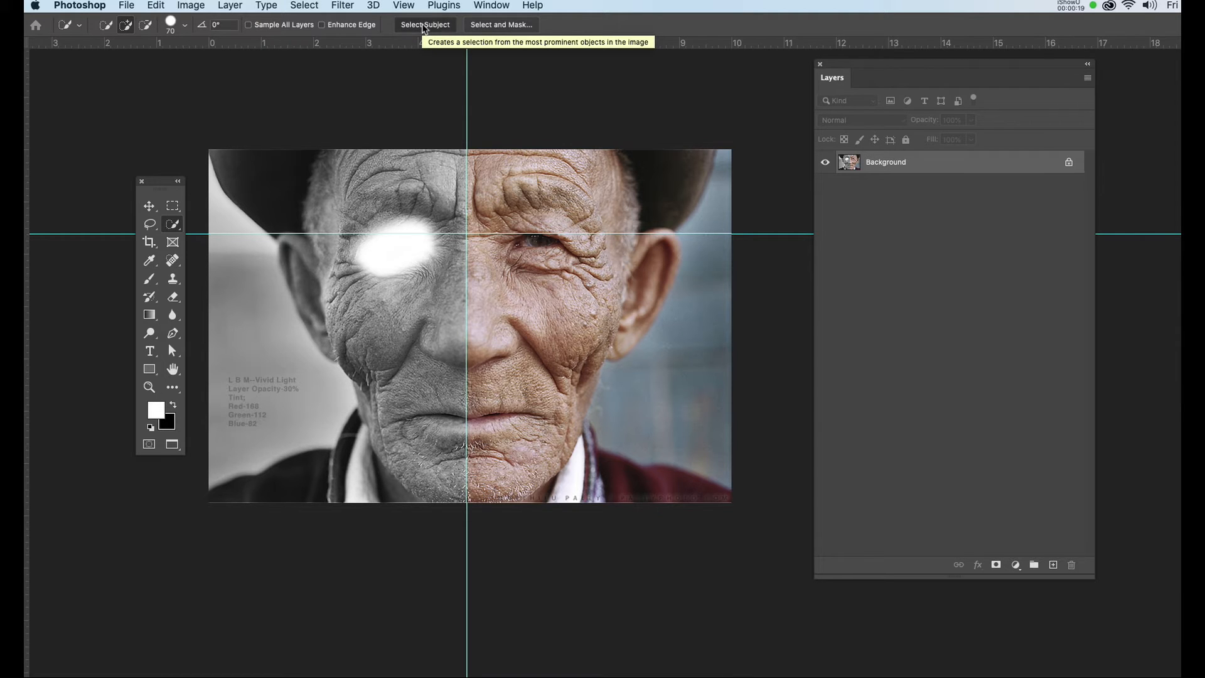
pyautogui.click(425, 25)
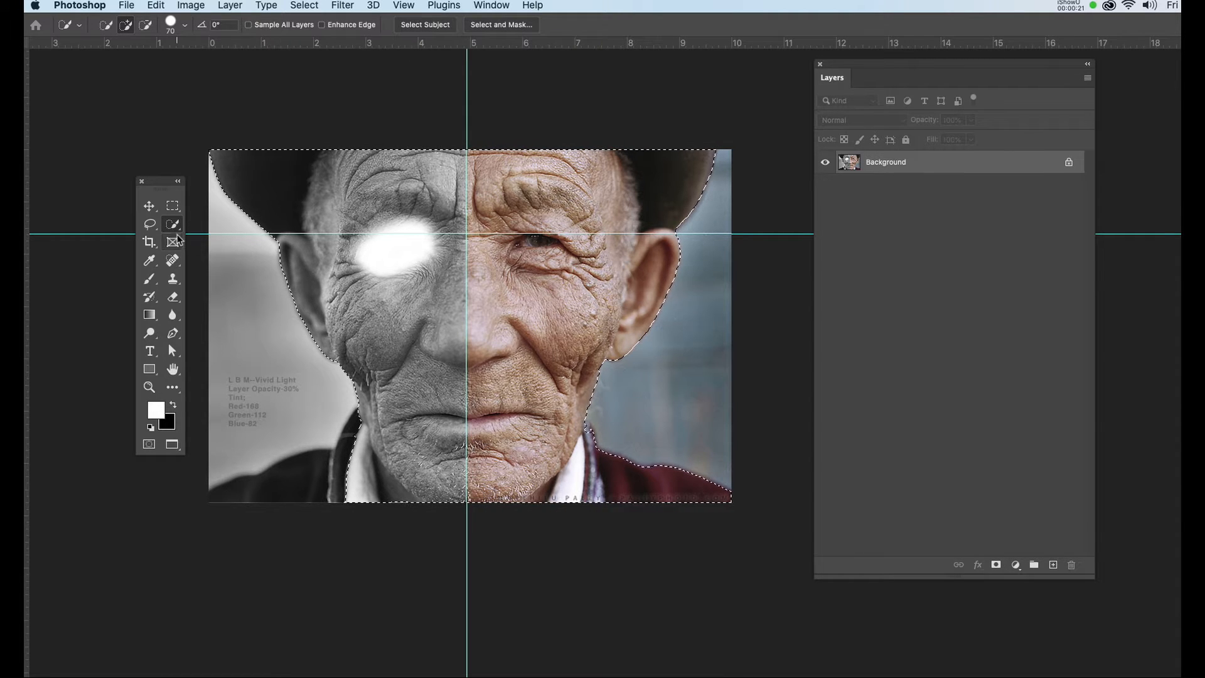
pyautogui.click(151, 225)
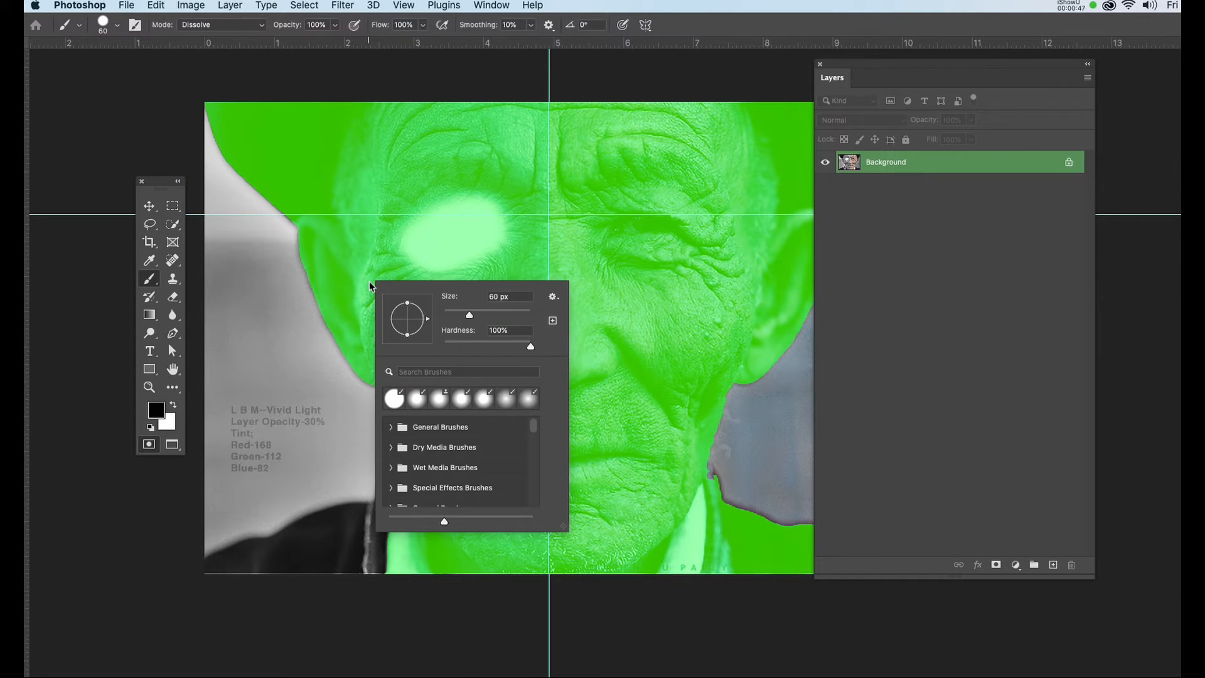
pyautogui.moveTo(384, 319)
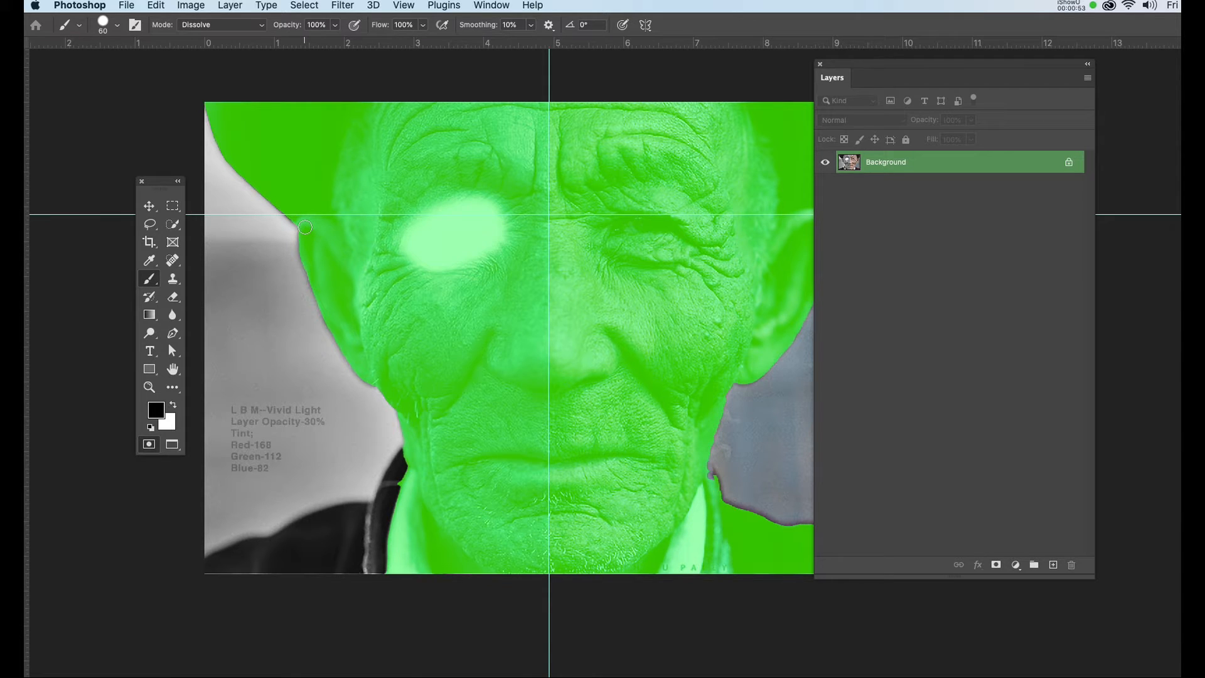
pyautogui.moveTo(302, 244)
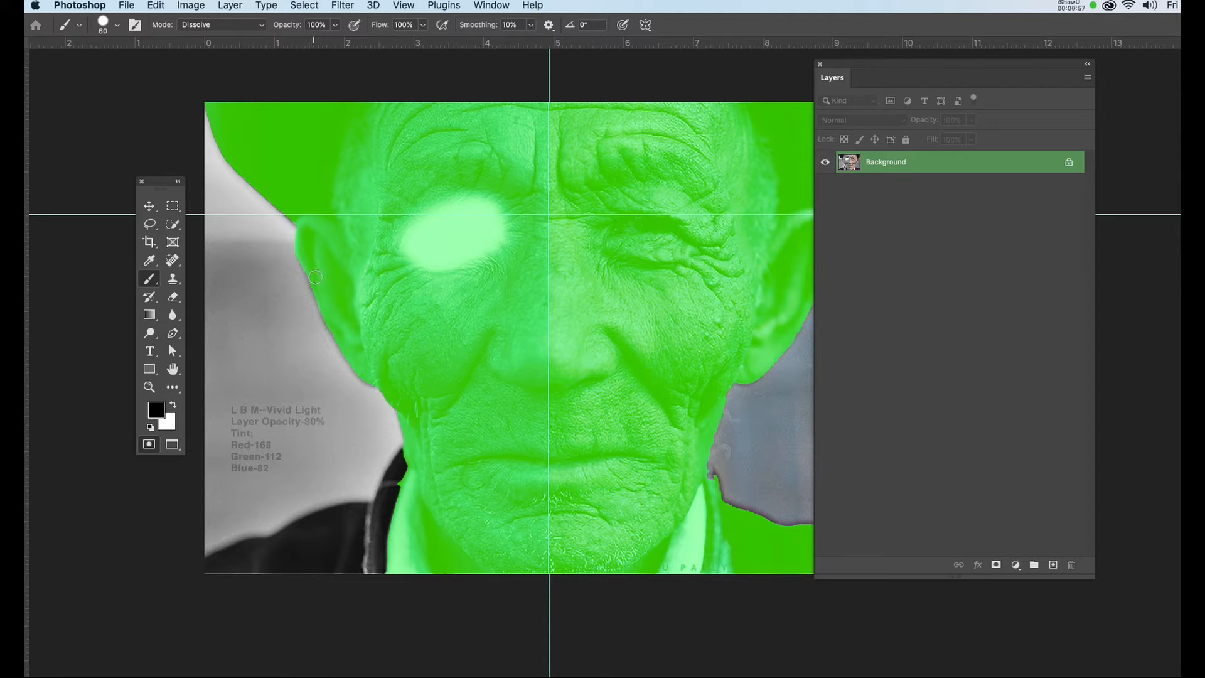
# Brush-refine the mask edge along the left ear in black and near the collar in white
pyautogui.moveTo(315, 277); pyautogui.dragTo(329, 317)
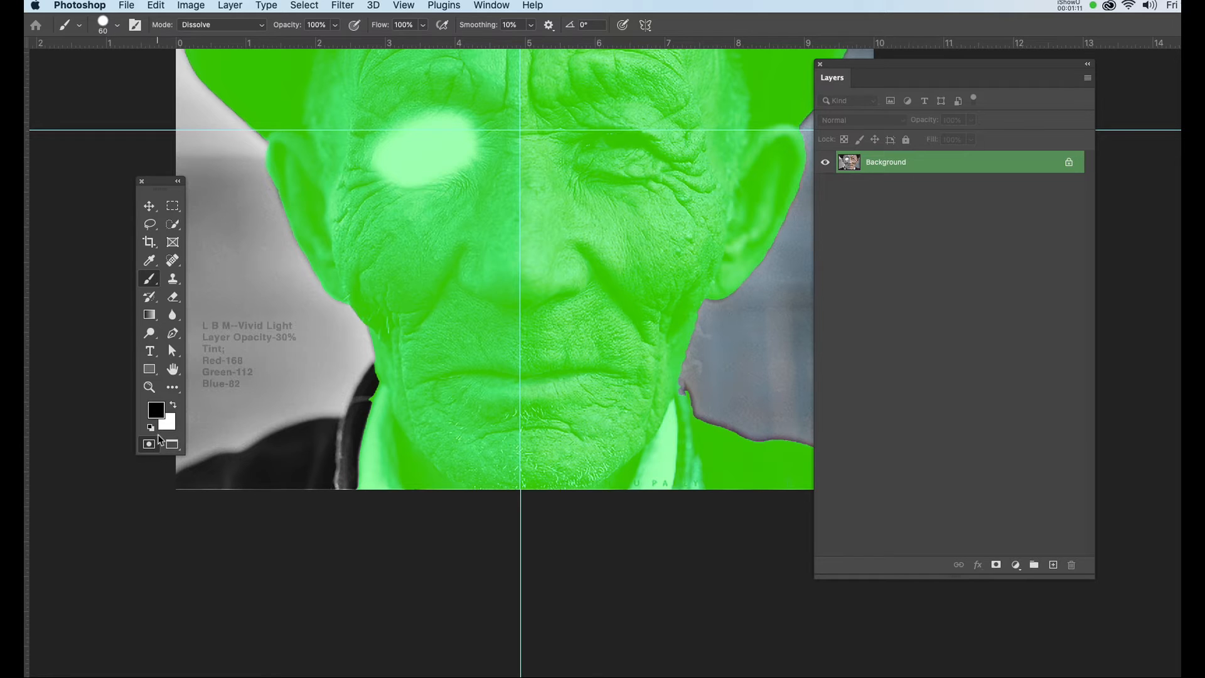
pyautogui.click(172, 405)
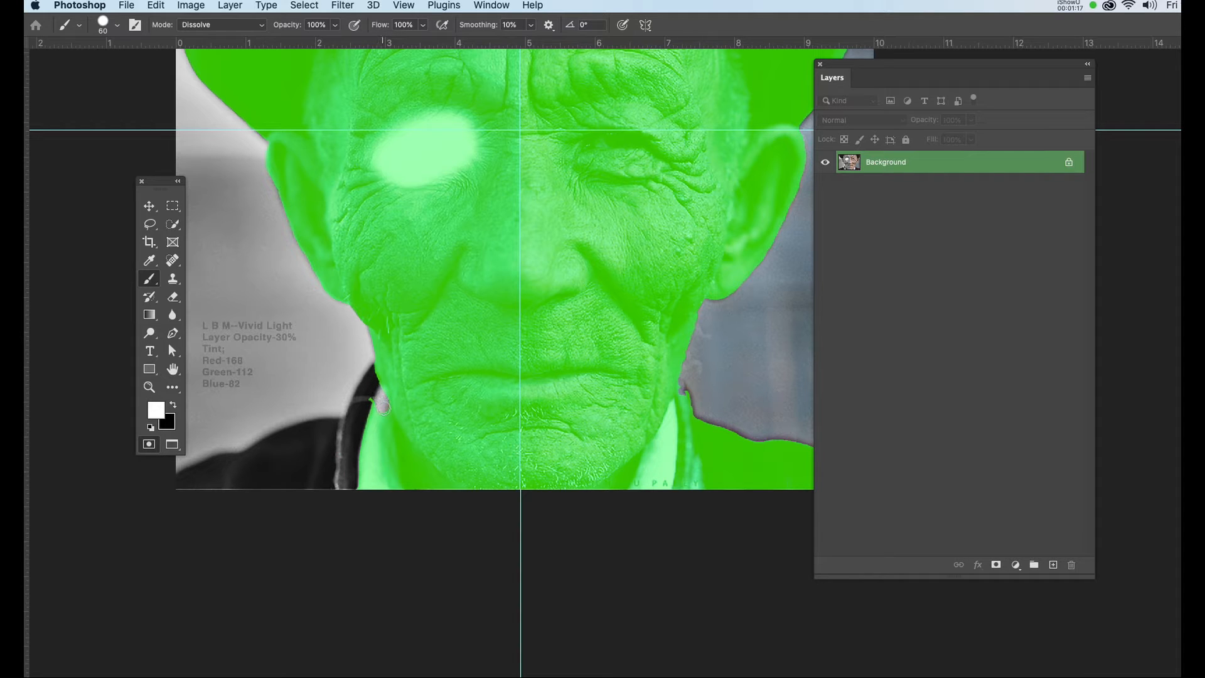
pyautogui.moveTo(385, 405); pyautogui.dragTo(390, 462)
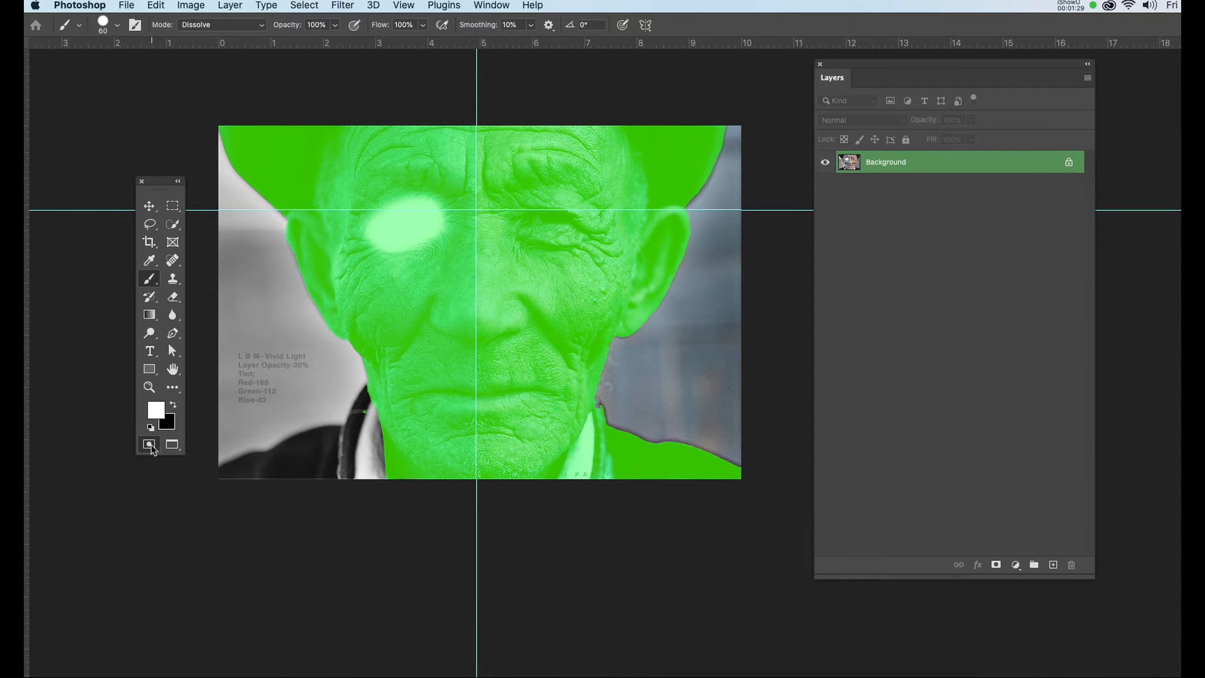
# Convert the mask back to a selection and subtract the coloured right half with a rectangular marquee
pyautogui.click(150, 445)
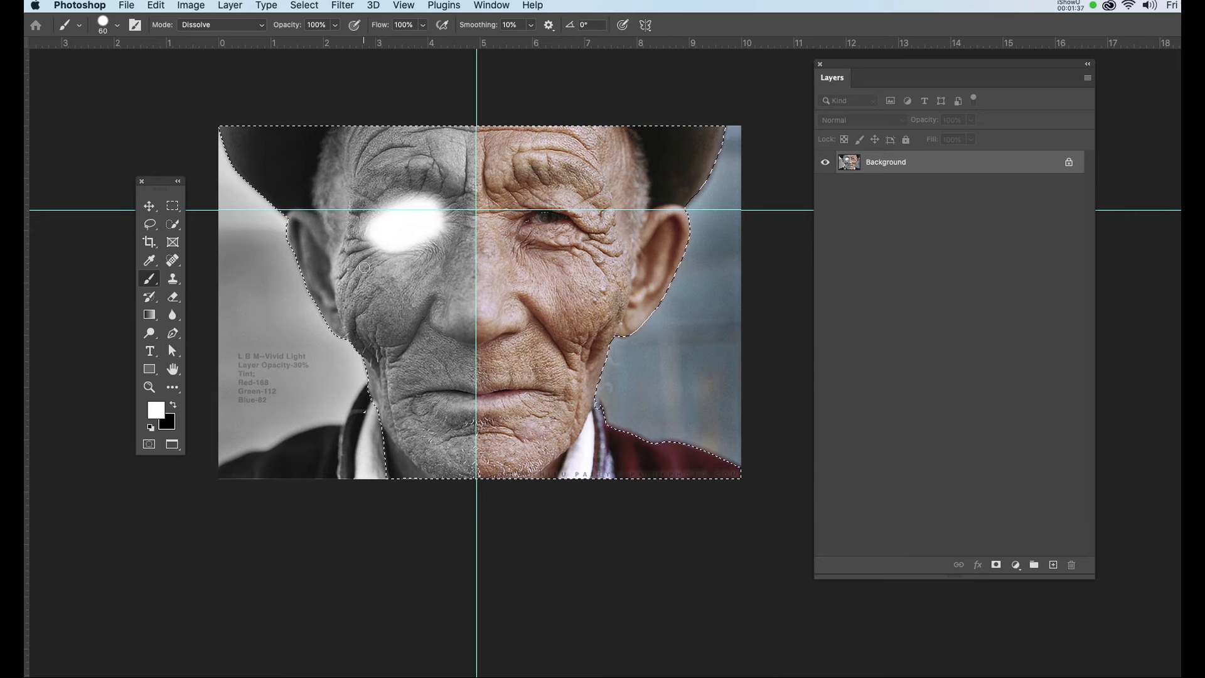
pyautogui.click(172, 205)
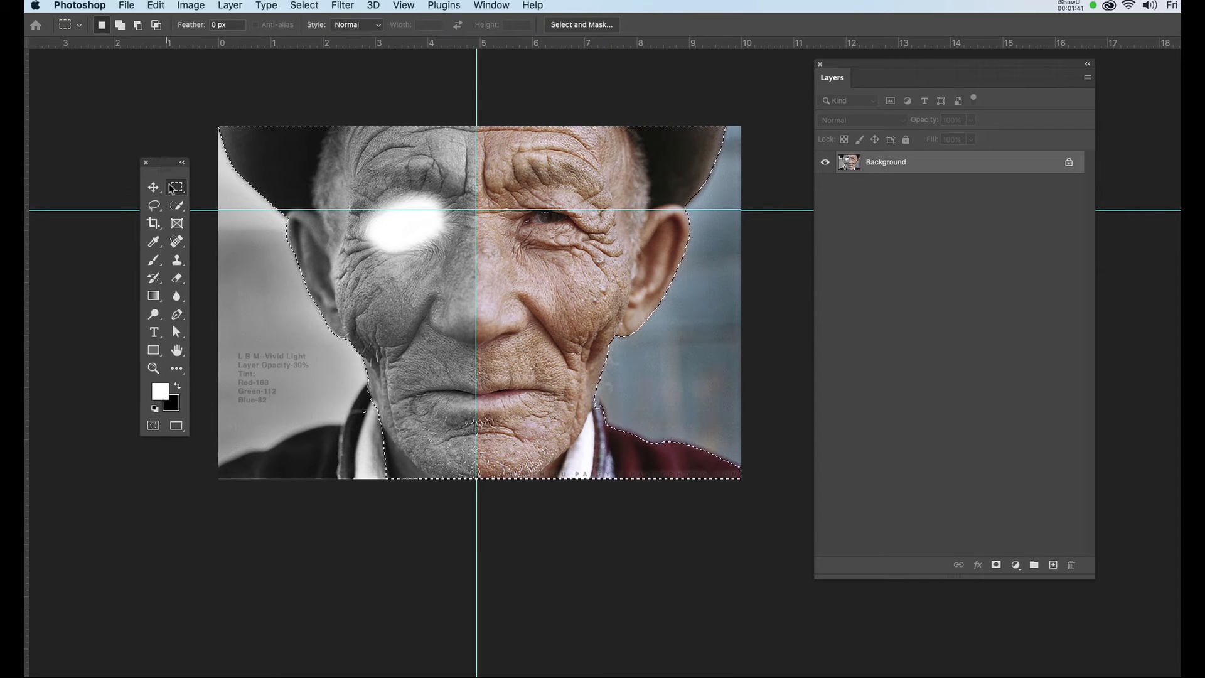
pyautogui.moveTo(175, 188)
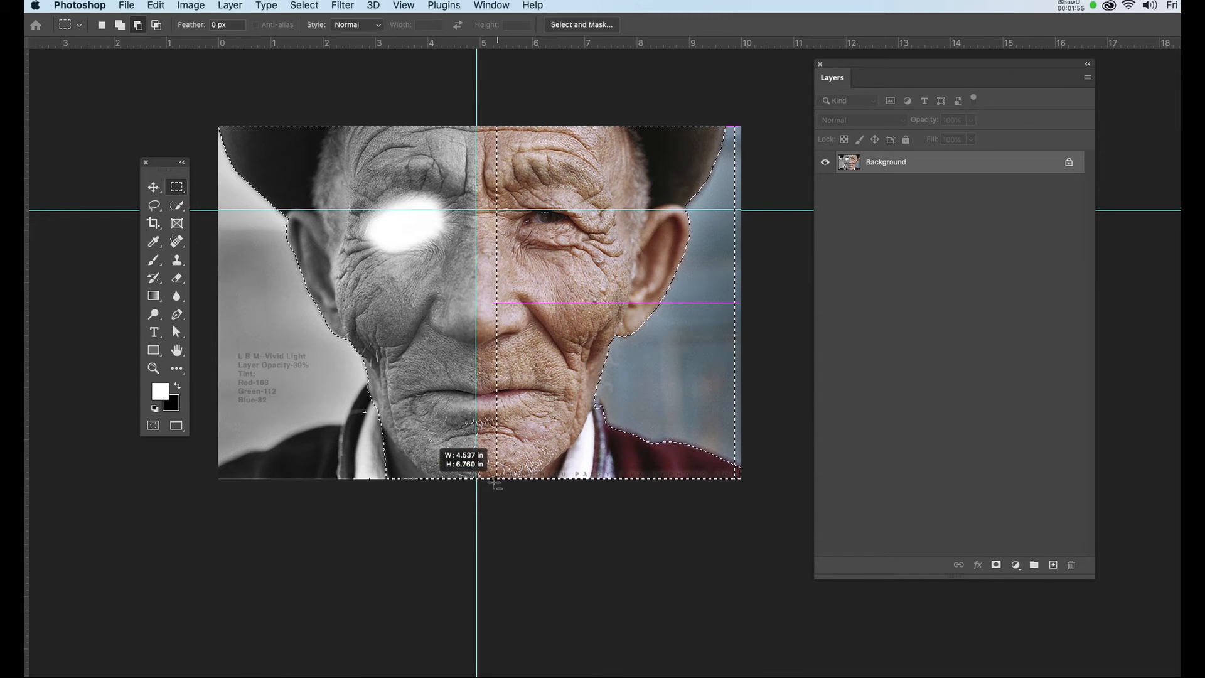
pyautogui.moveTo(481, 482); pyautogui.dragTo(486, 486)
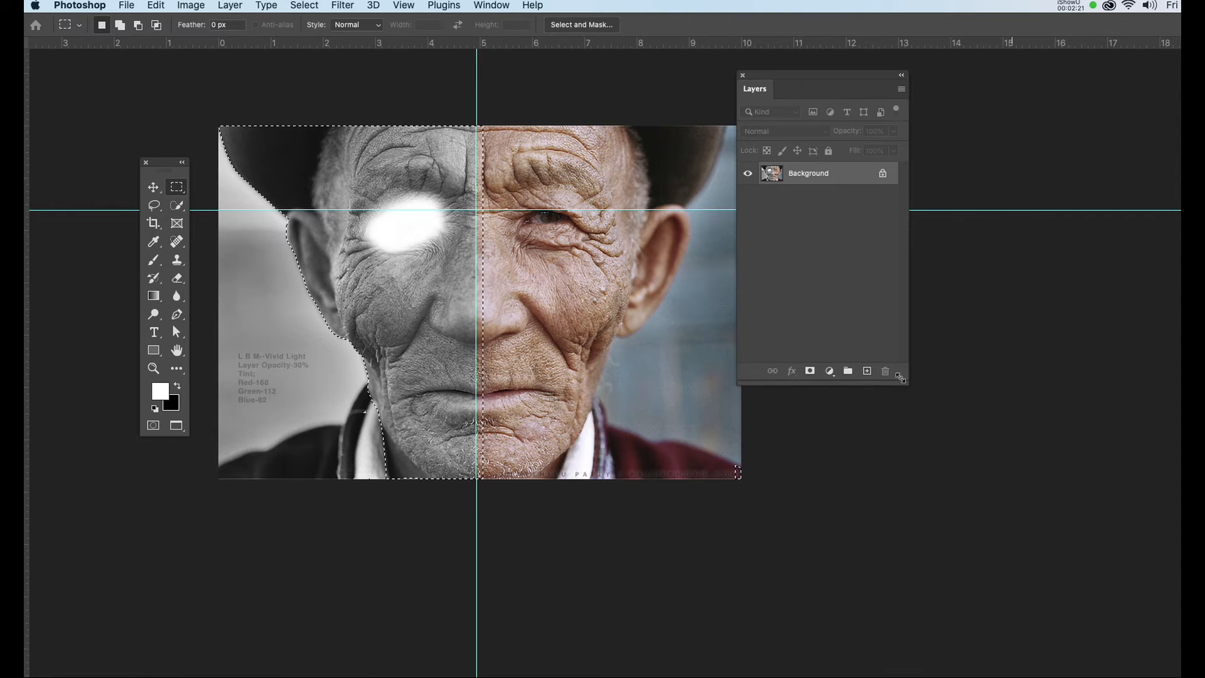
# Create a new empty layer above the photo and name it 'facetint'
pyautogui.click(860, 335)
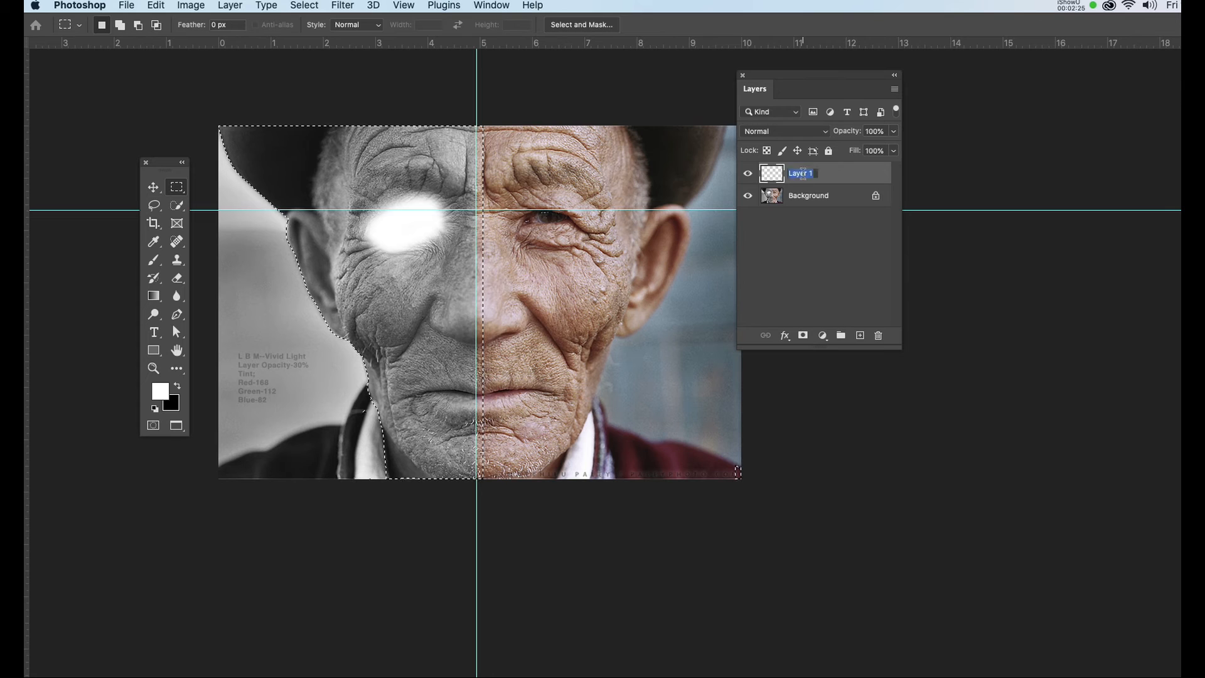
pyautogui.write('facetint')
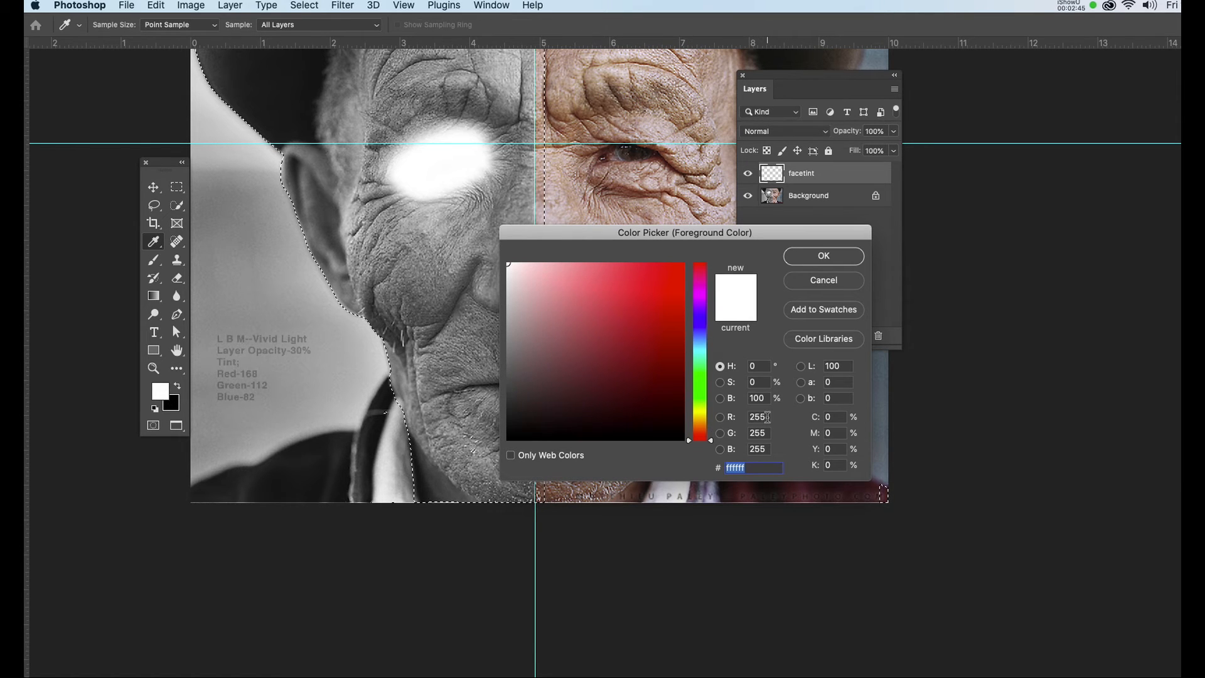
# Sample a brownish-orange skin tone from the coloured half, confirm it, and ready the brush
pyautogui.click(757, 417)
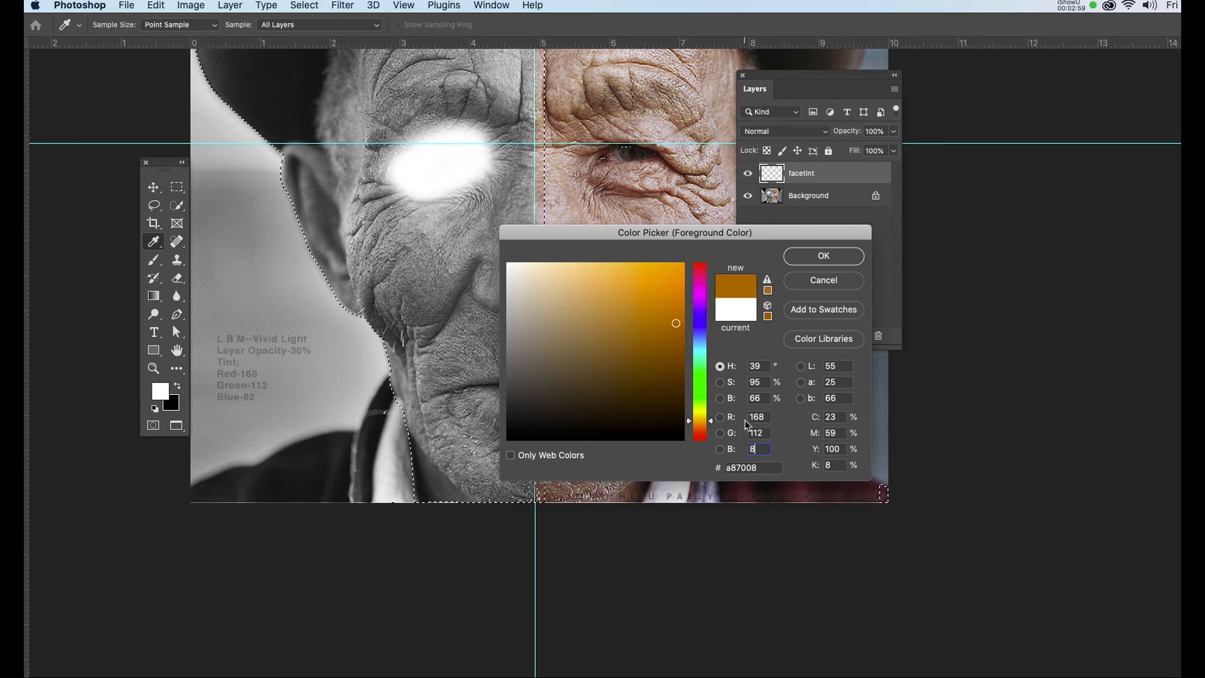
pyautogui.click(822, 256)
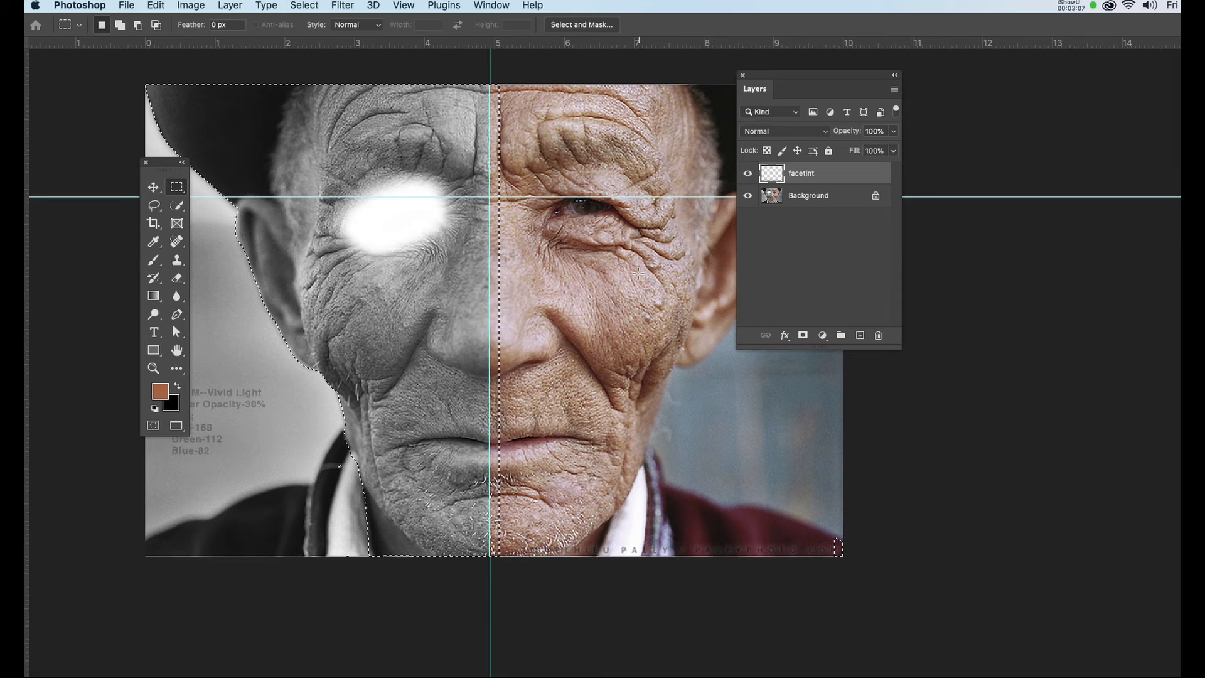
pyautogui.moveTo(533, 295)
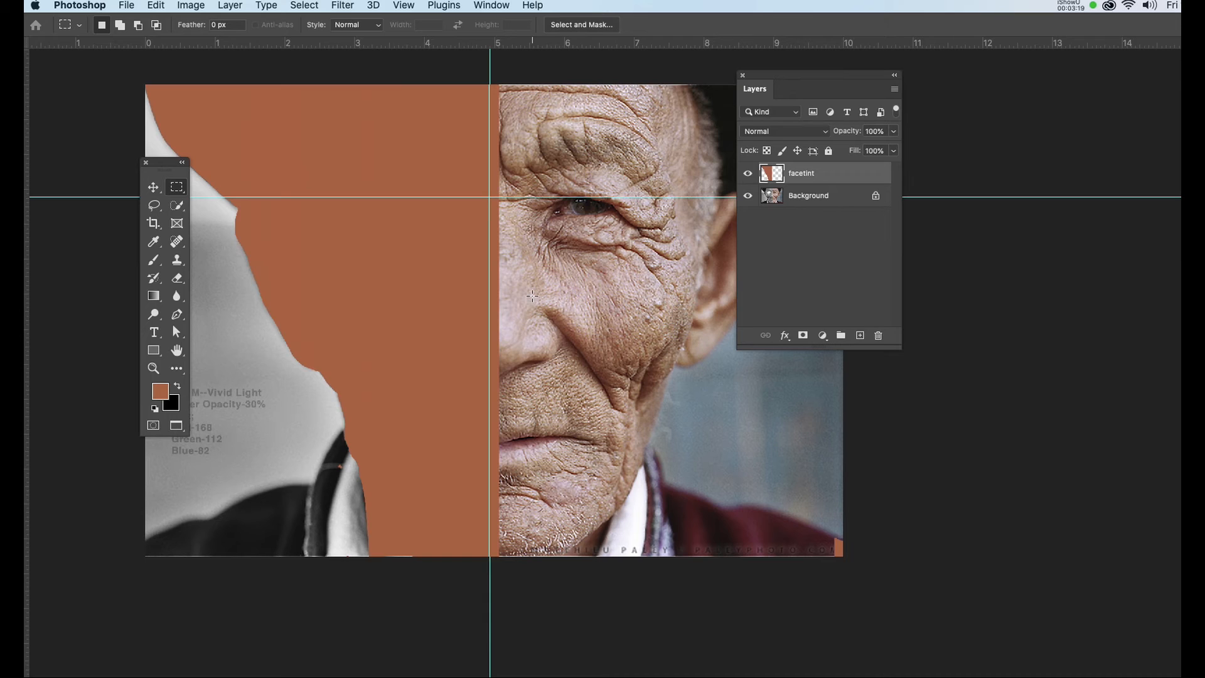
pyautogui.click(154, 260)
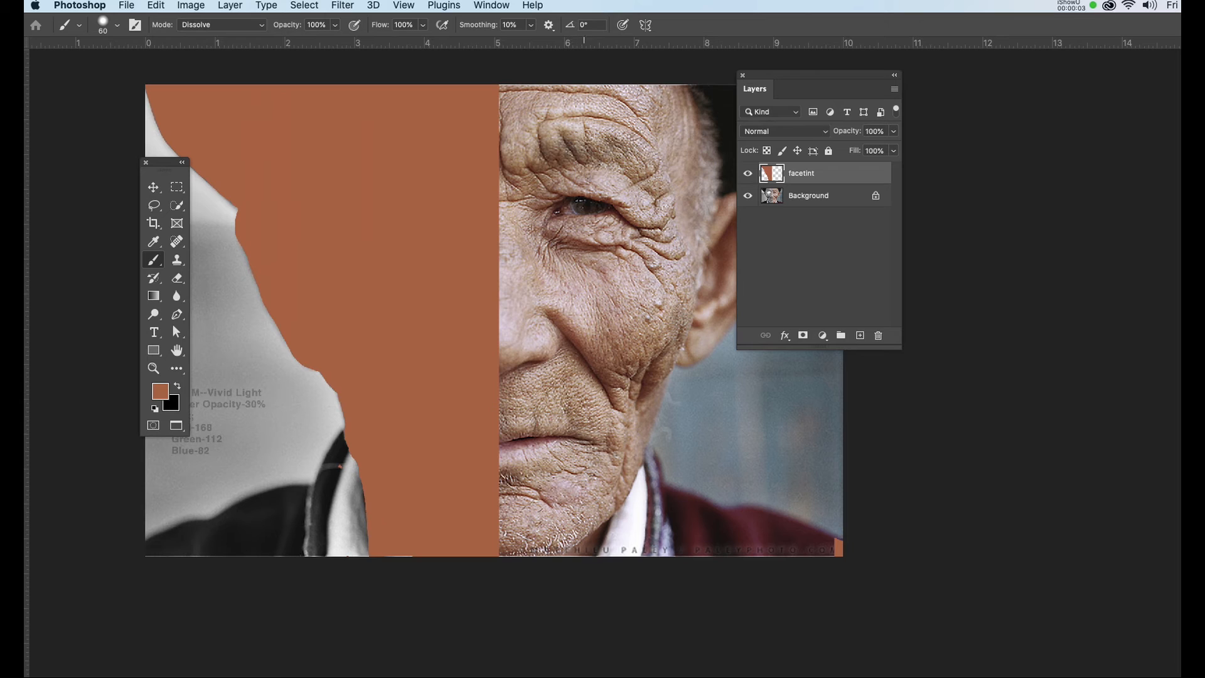
pyautogui.moveTo(607, 126)
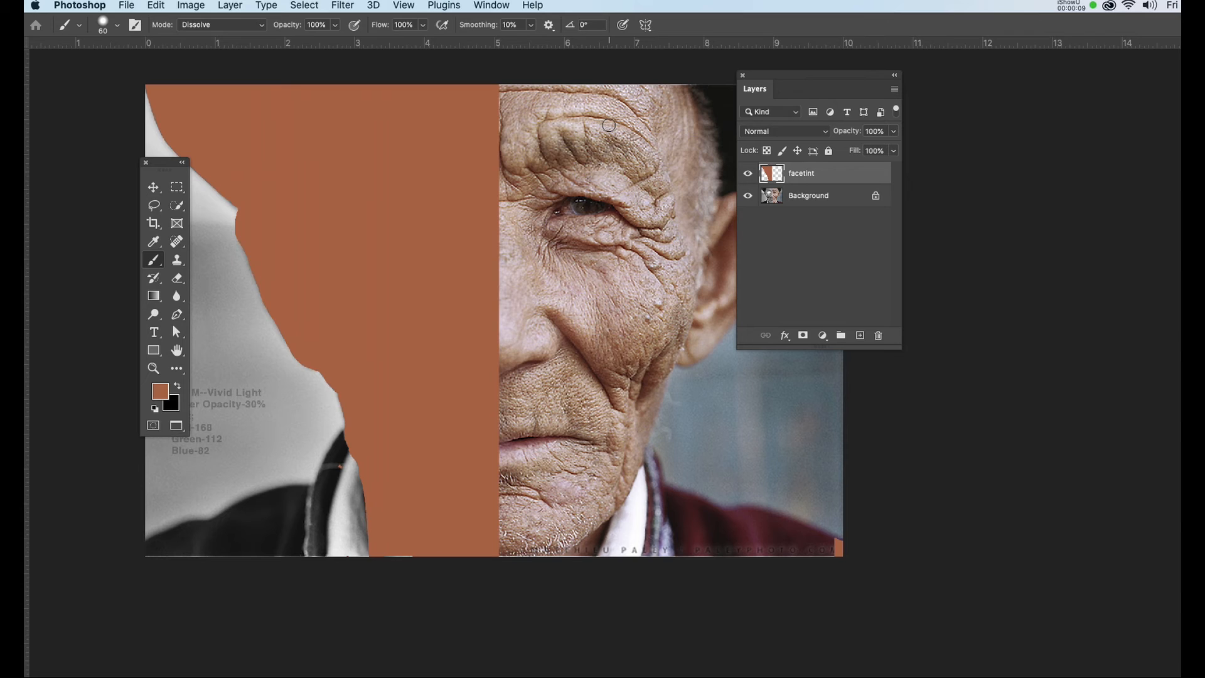
pyautogui.moveTo(763, 61)
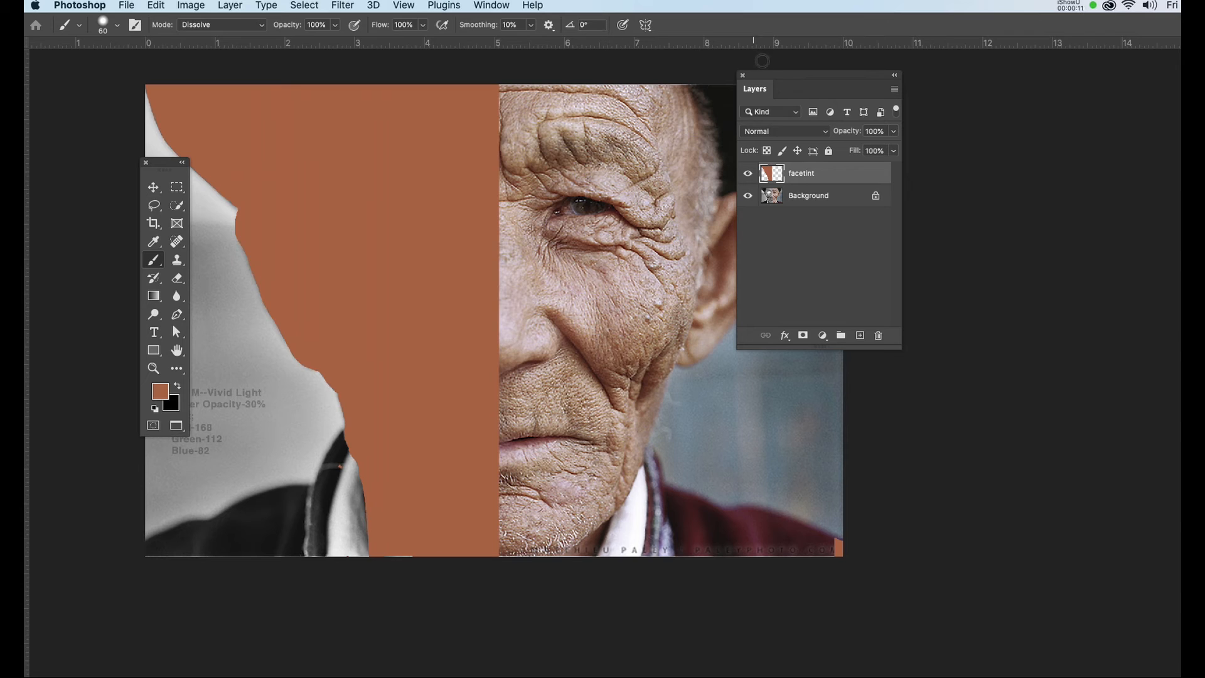
# Set the facetint layer's blend mode to Soft Light
pyautogui.click(784, 131)
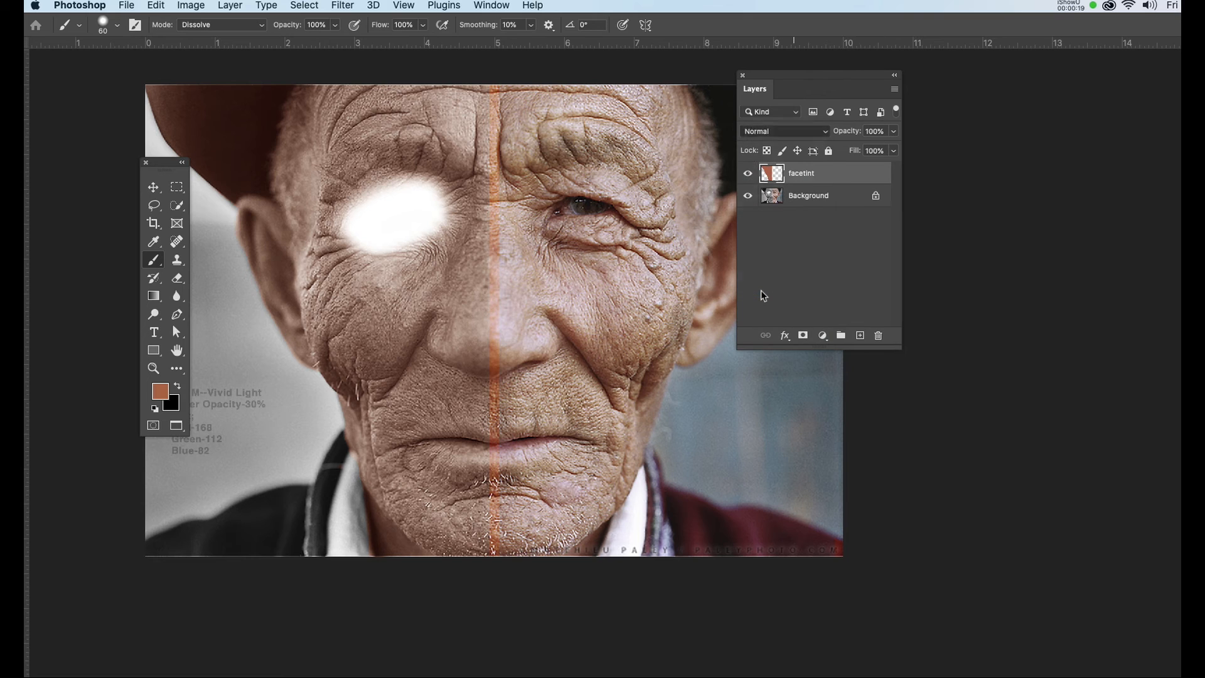
pyautogui.click(784, 130)
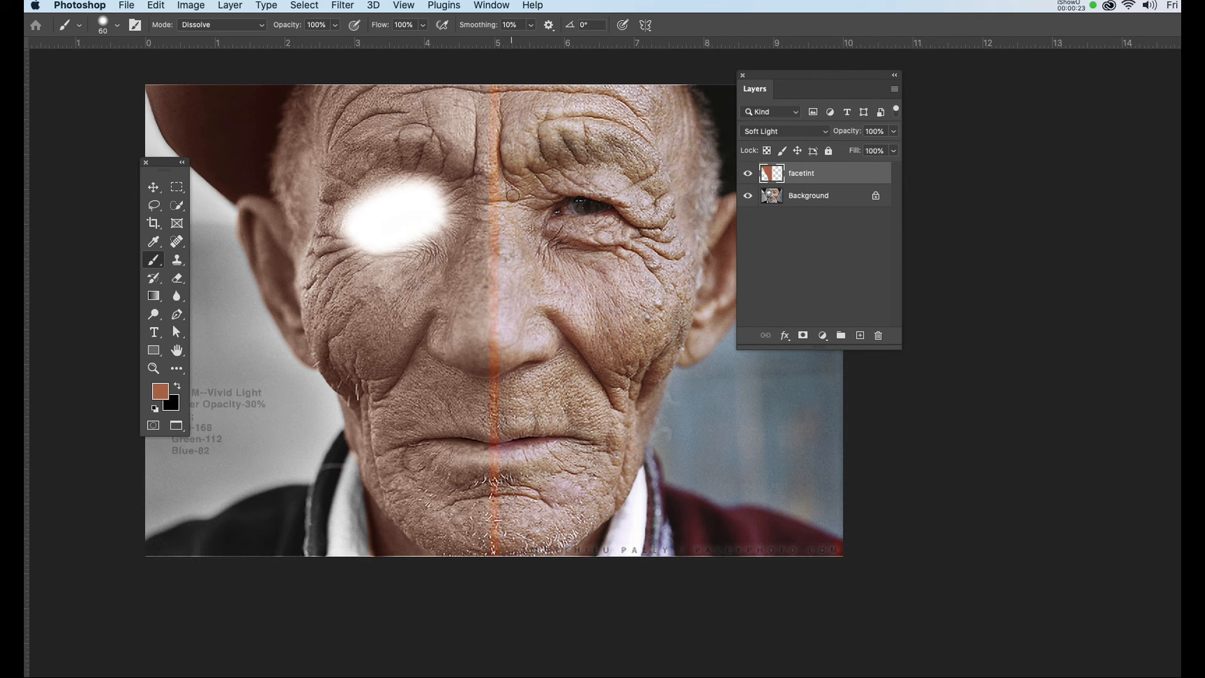
pyautogui.moveTo(475, 331)
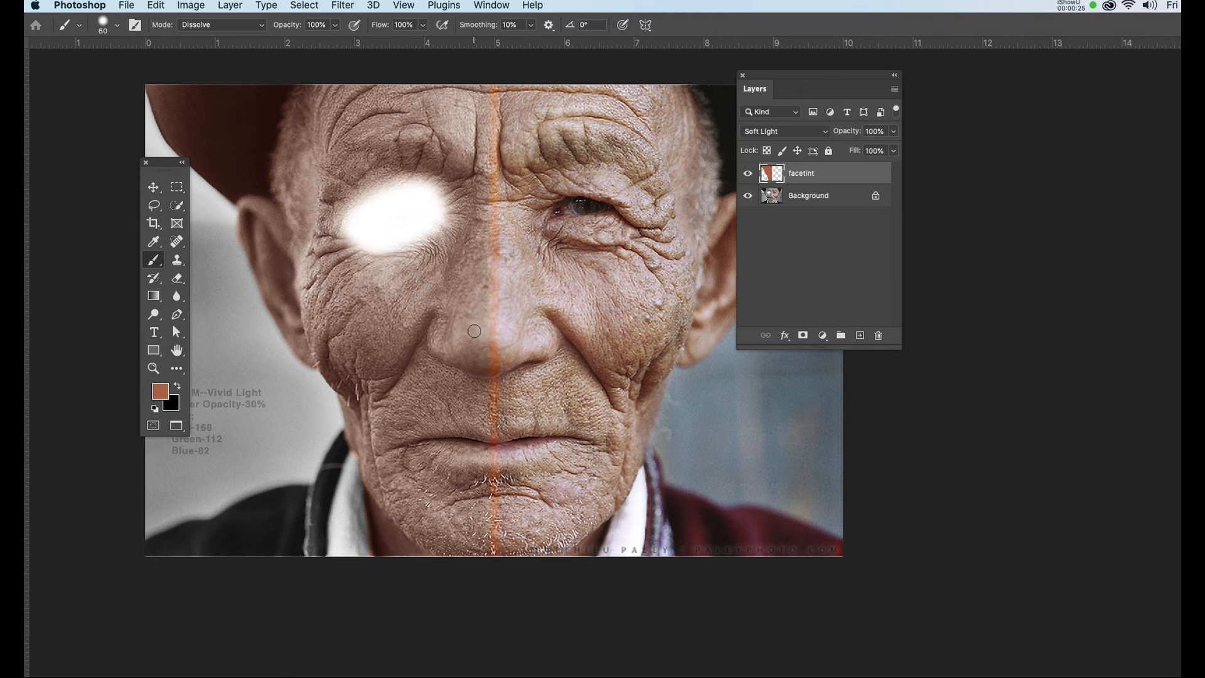
pyautogui.moveTo(516, 329)
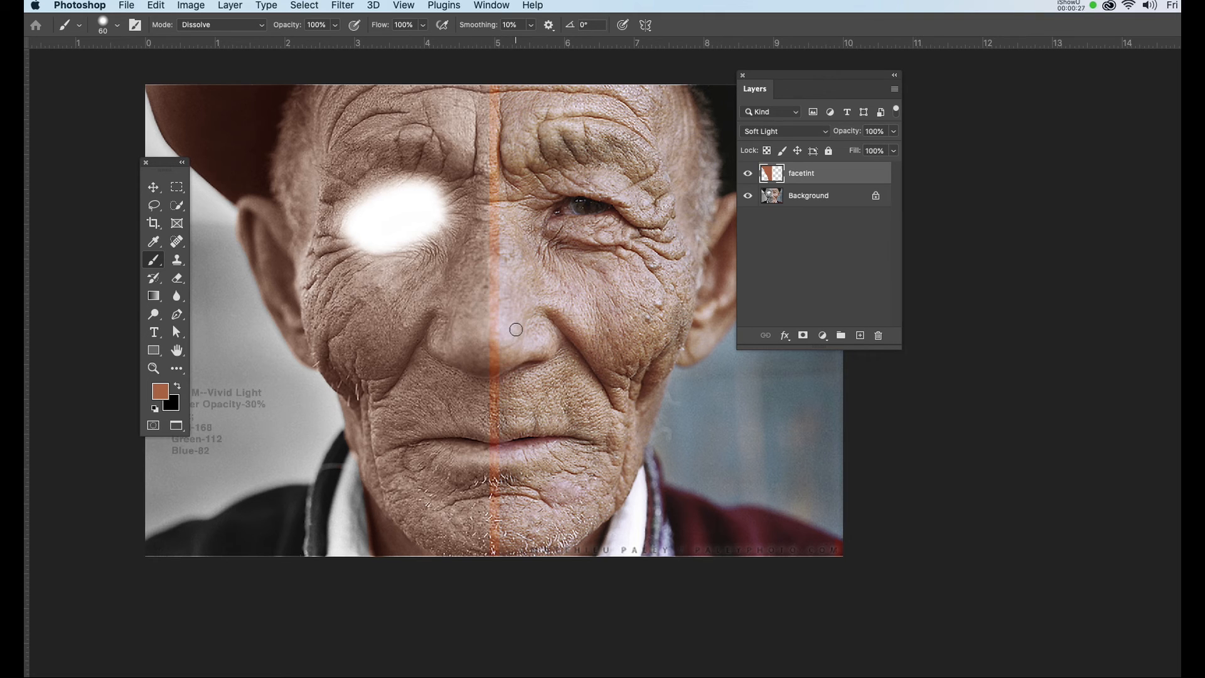
pyautogui.moveTo(674, 401)
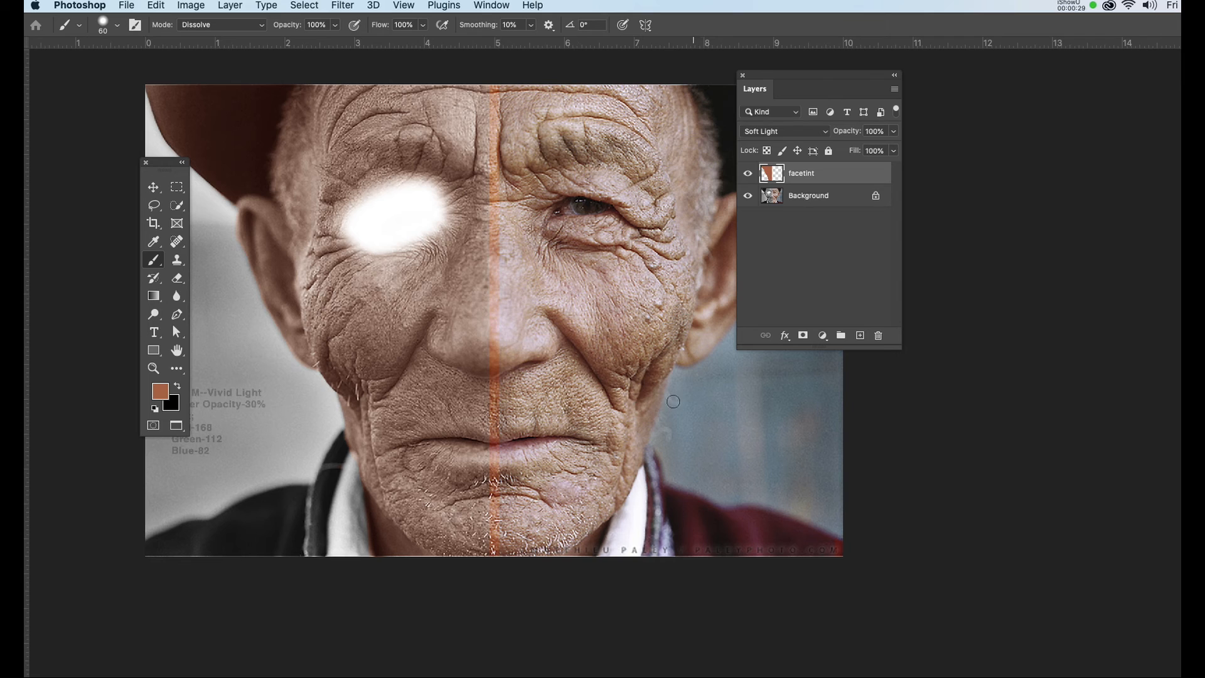
# Add a layer mask to facetint for painting out the seam, then swap foreground and background colours
pyautogui.click(802, 335)
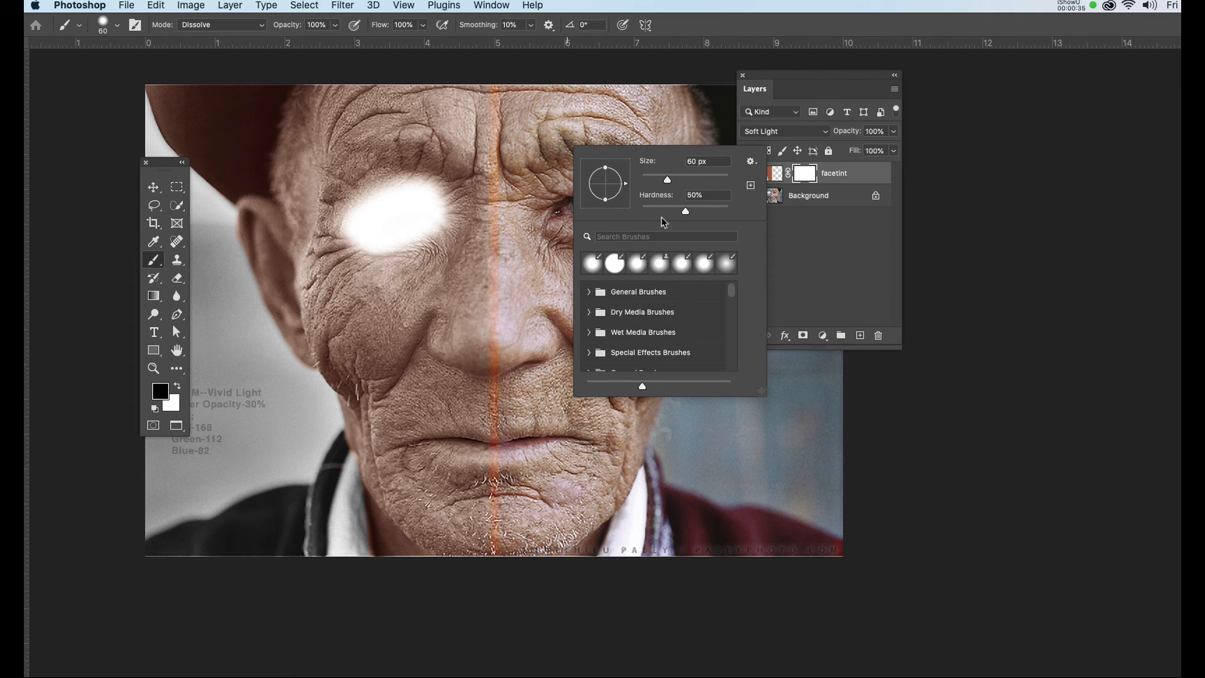
pyautogui.moveTo(665, 224)
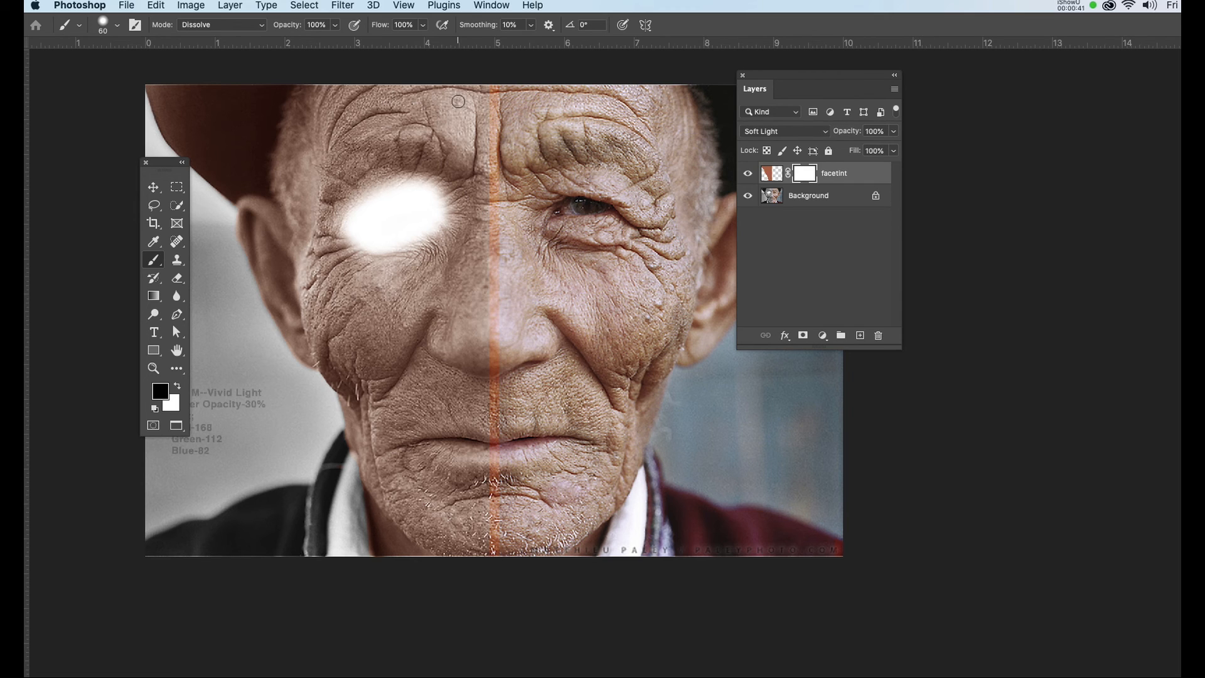
pyautogui.moveTo(498, 81)
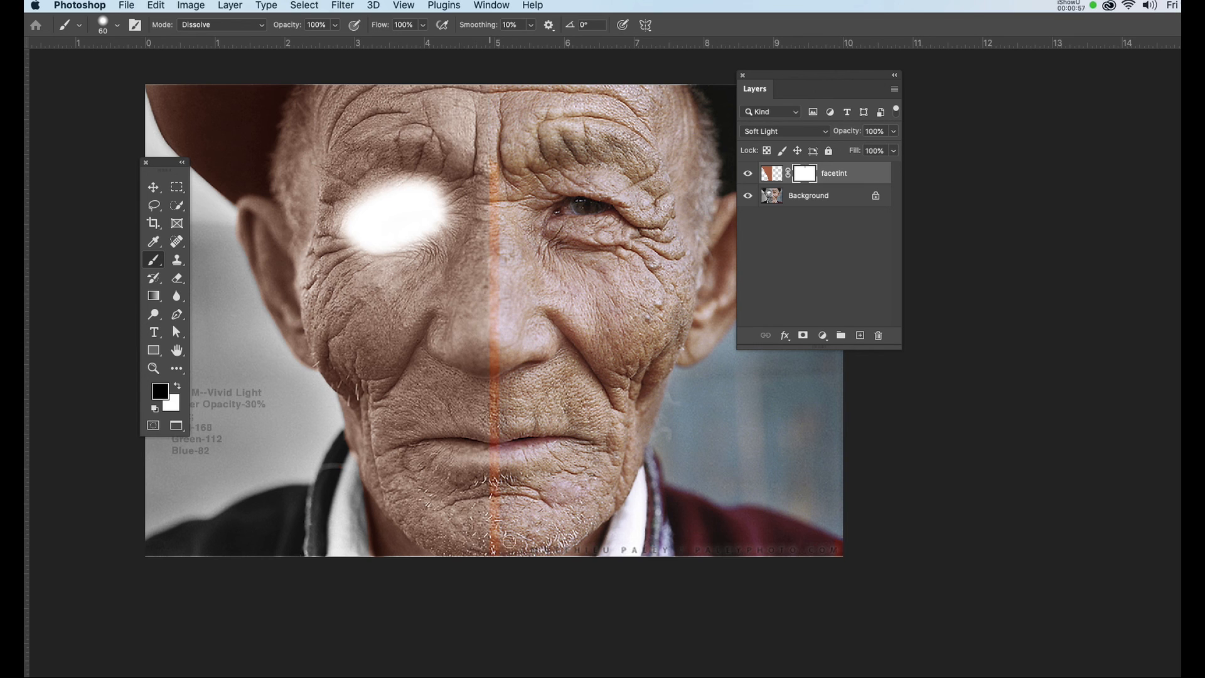
pyautogui.moveTo(497, 557)
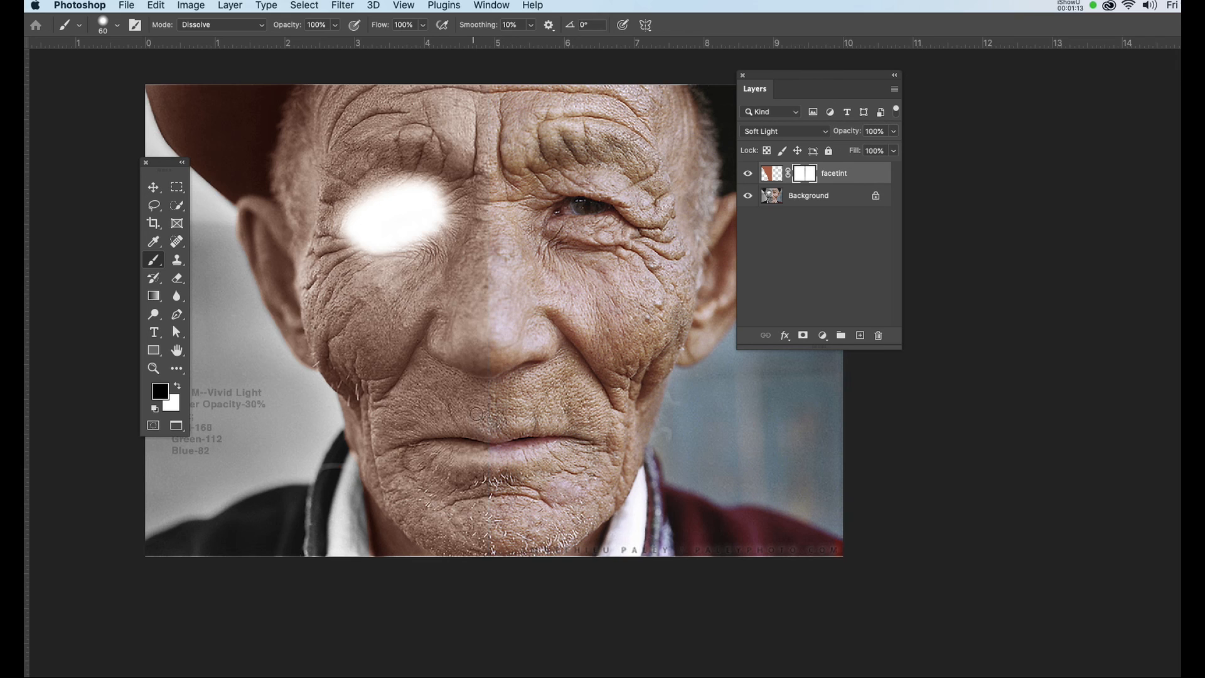
pyautogui.click(177, 384)
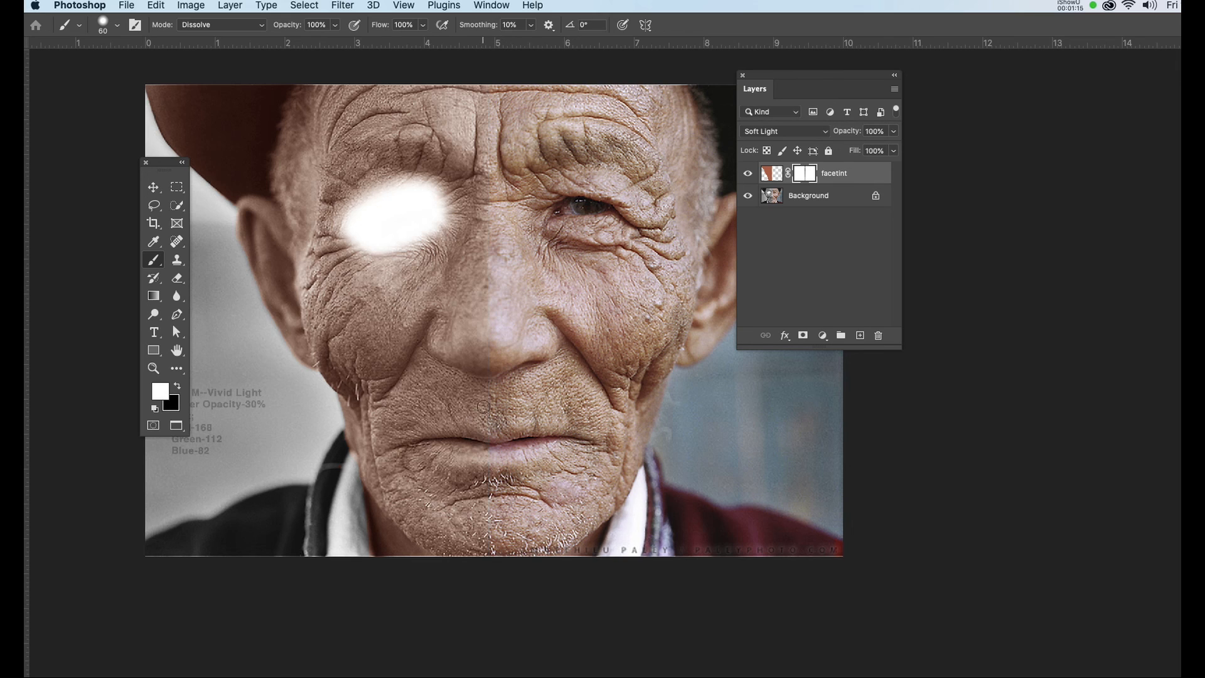